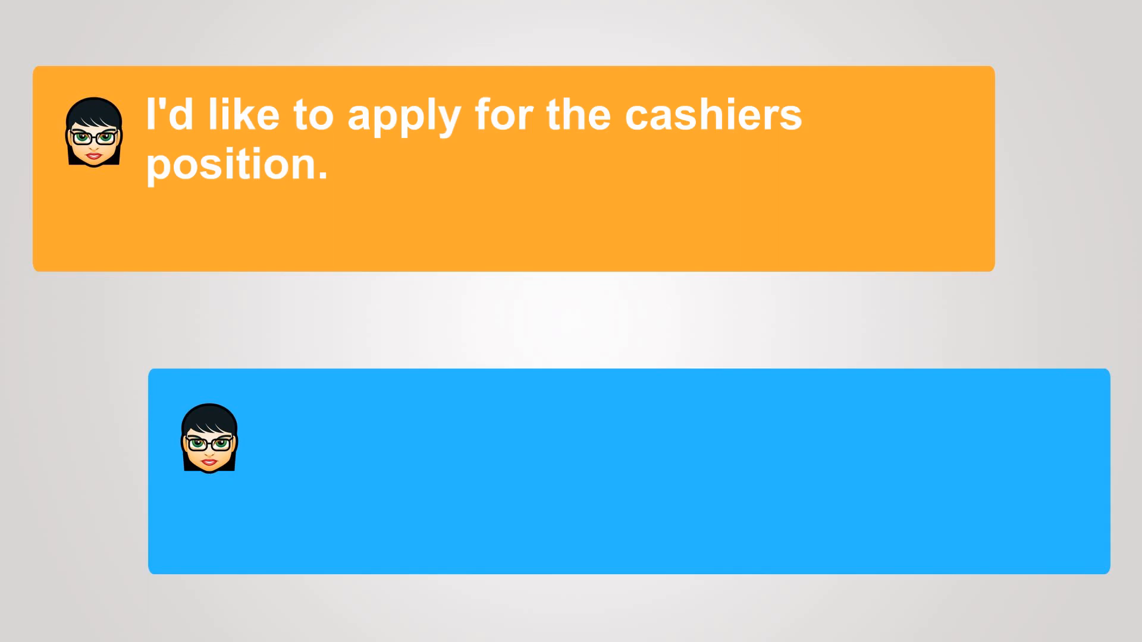
{"action": "type", "text": "Do you hav"}
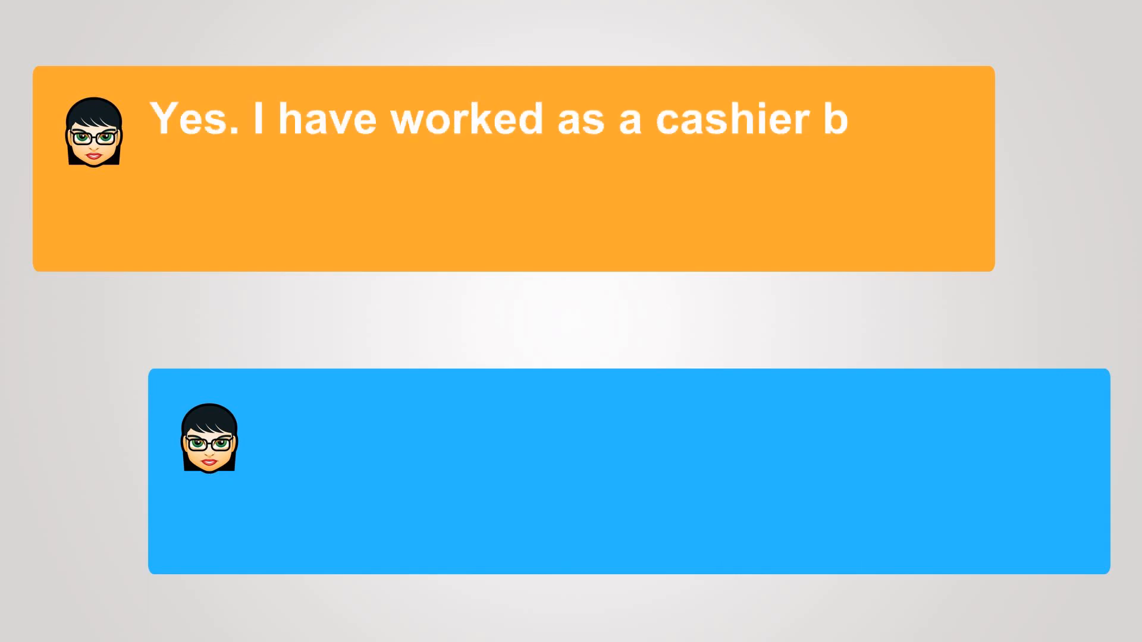
{"action": "type", "text": "efore."}
{"action": "type", "text": "A"}
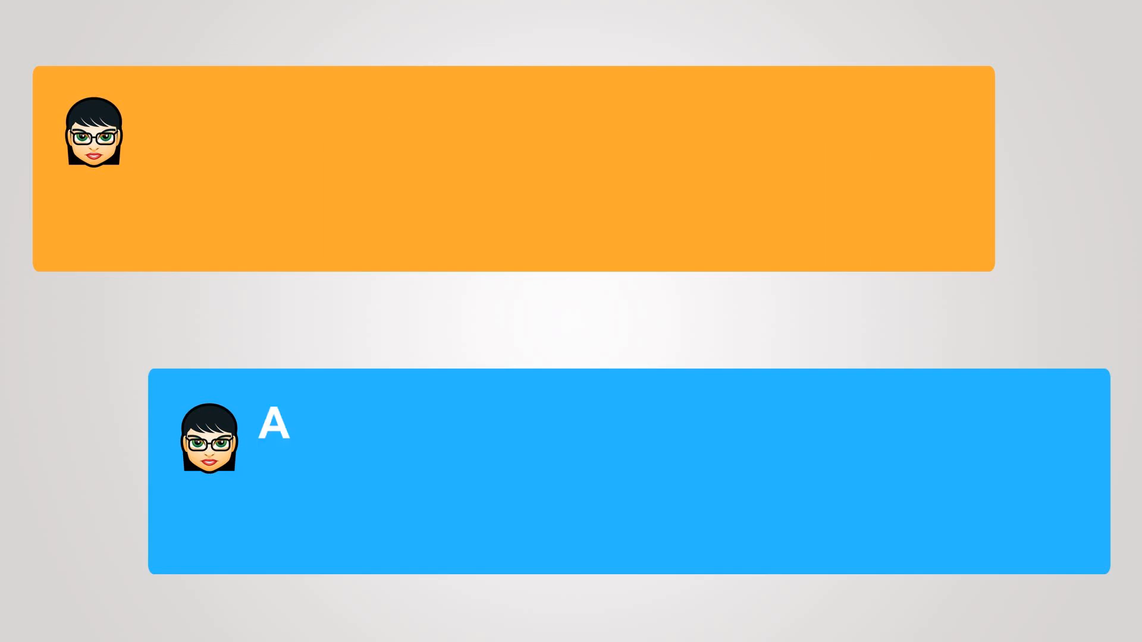
{"action": "type", "text": "re you looking for full-time or part"}
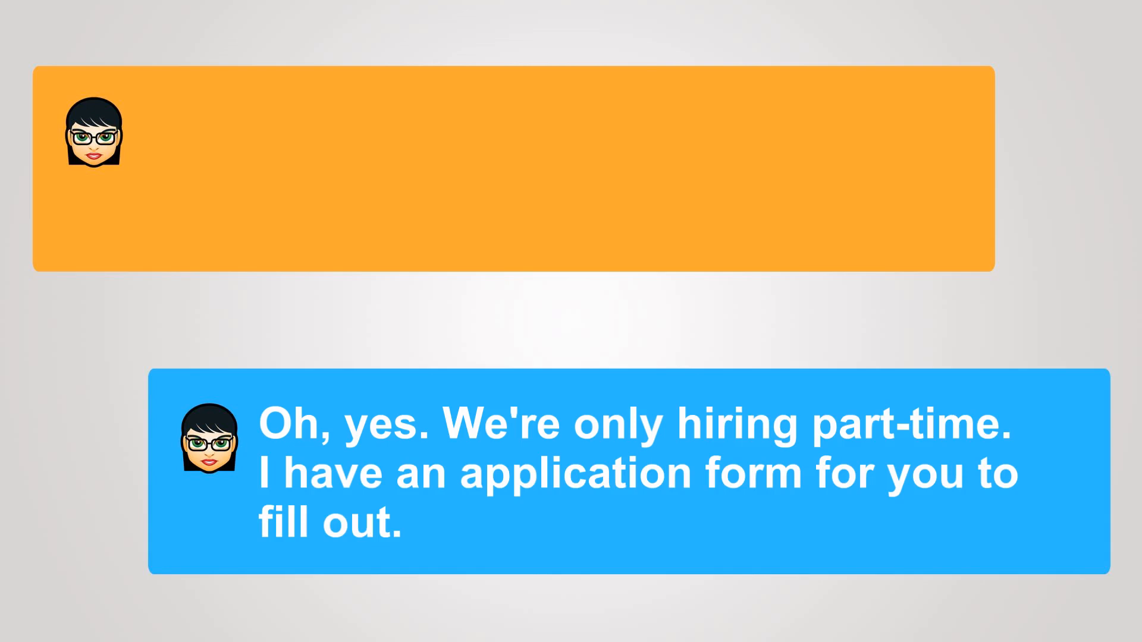
{"action": "type", "text": "I would like to fi"}
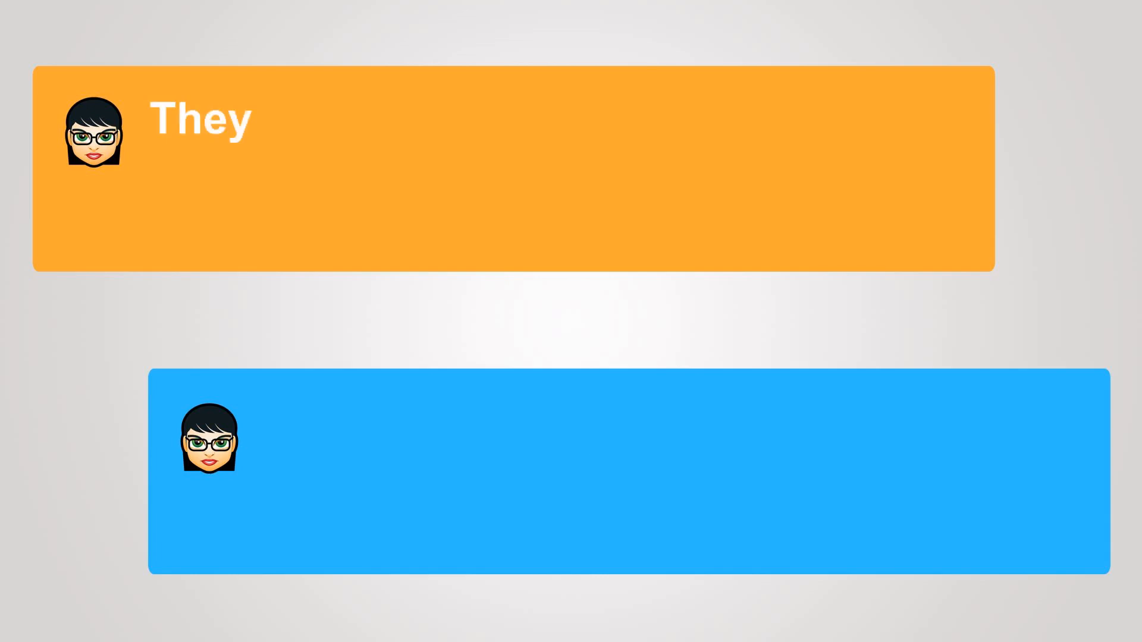
{"action": "type", "text": "won't mind?"}
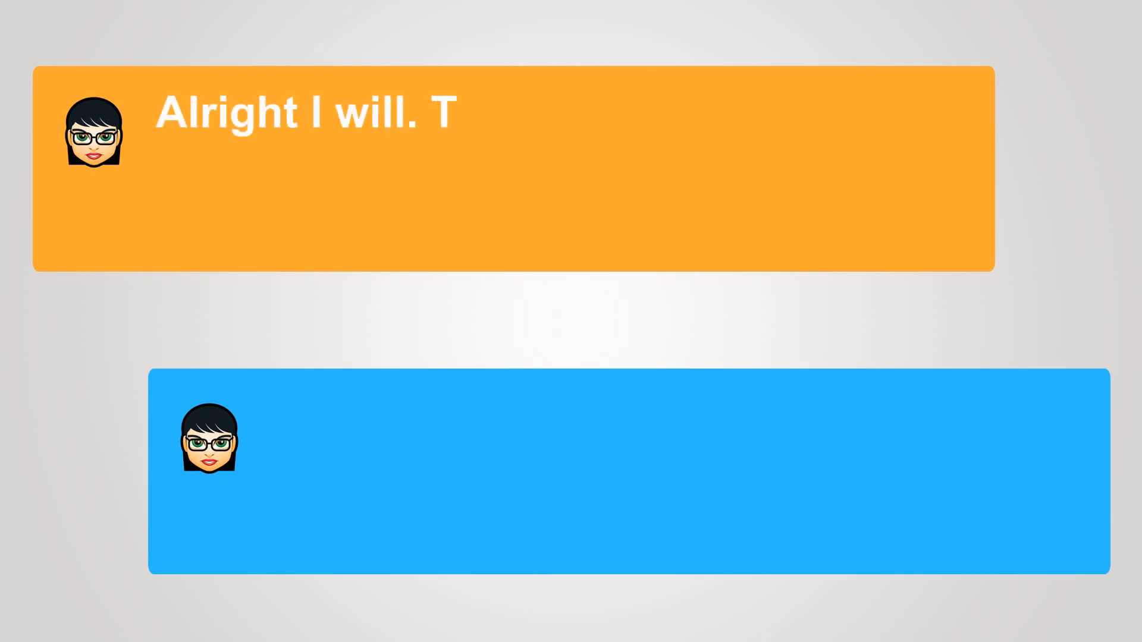
{"action": "type", "text": "hank-you."}
{"action": "type", "text": "If you can, please fill out your references and their contact information."}
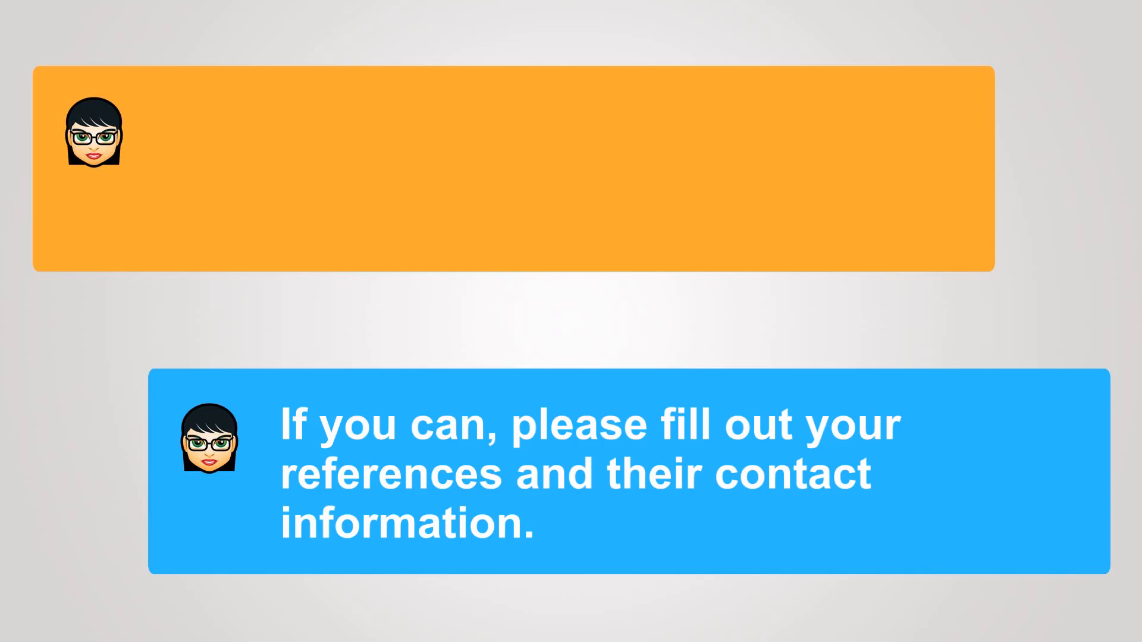
{"action": "type", "text": "Yes. I have their i"}
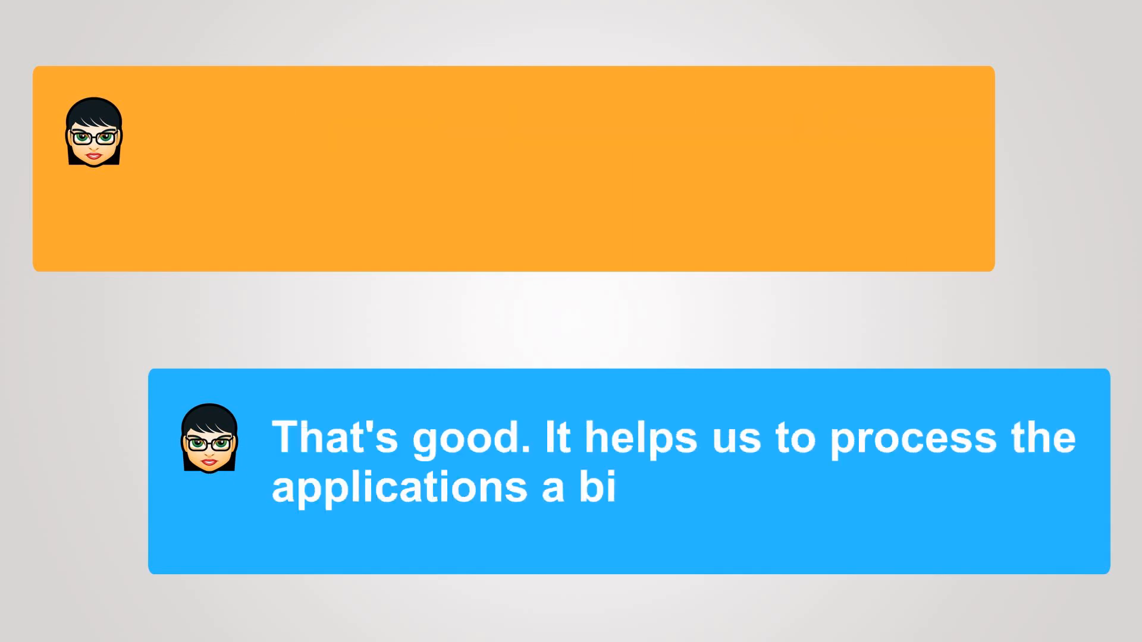
{"action": "type", "text": "t quicker."}
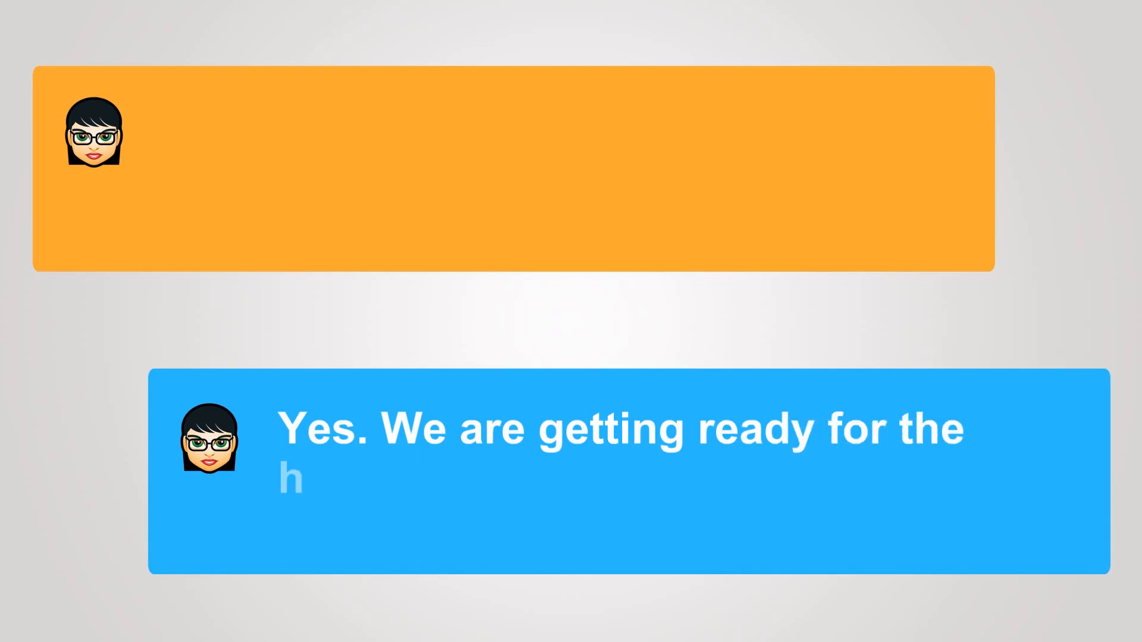
{"action": "type", "text": "oliday rush."}
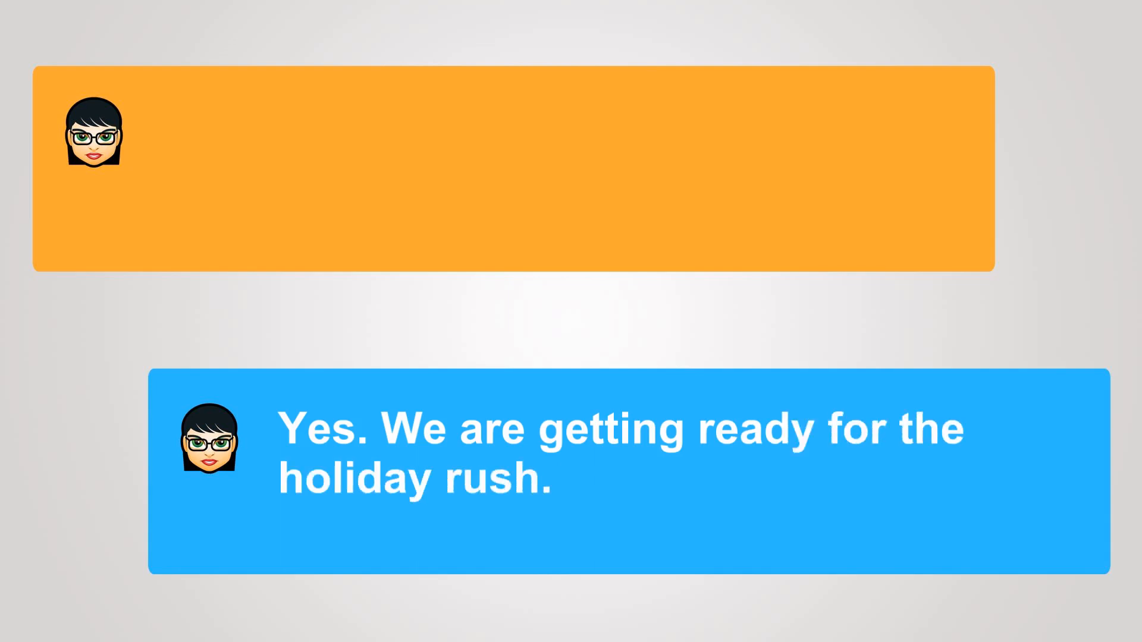